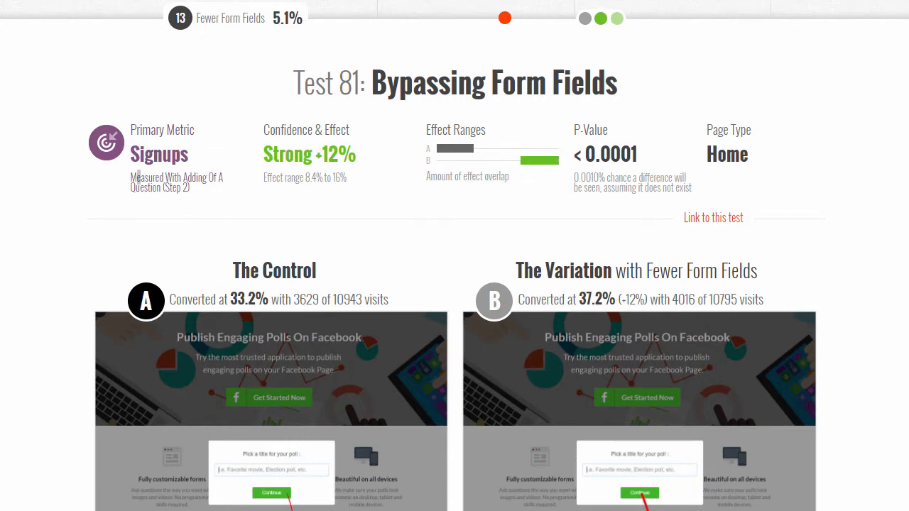
- Scroll Test 81 down to the Polls for Pages Configure and Edit Questions screenshots for both variations
scroll(down, 3)
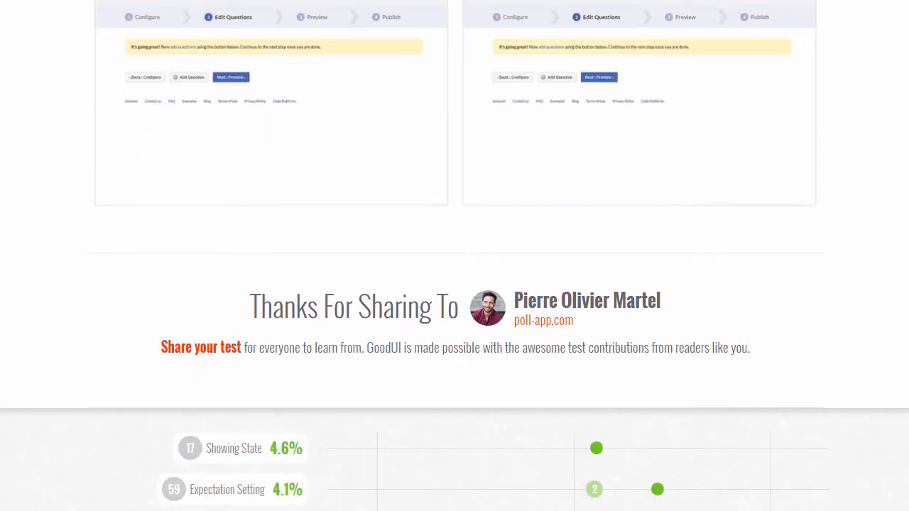
scroll(up, 3)
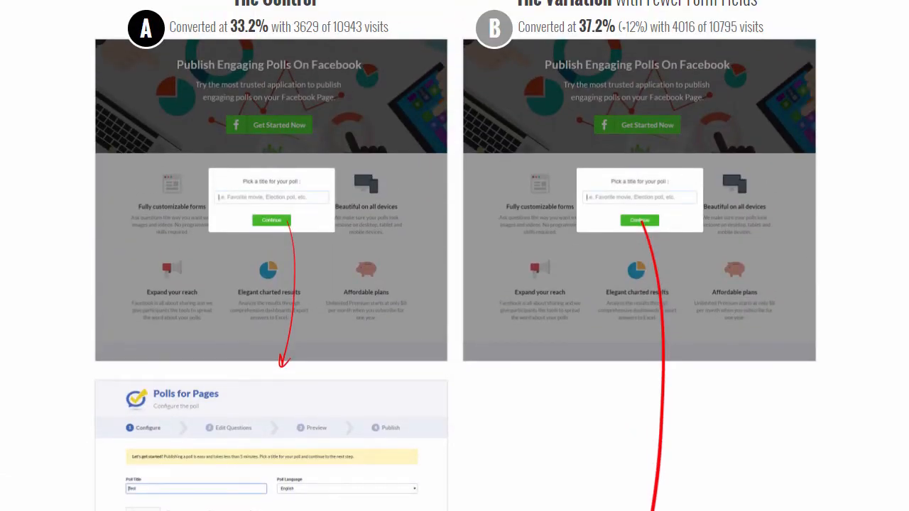
scroll(up, 3)
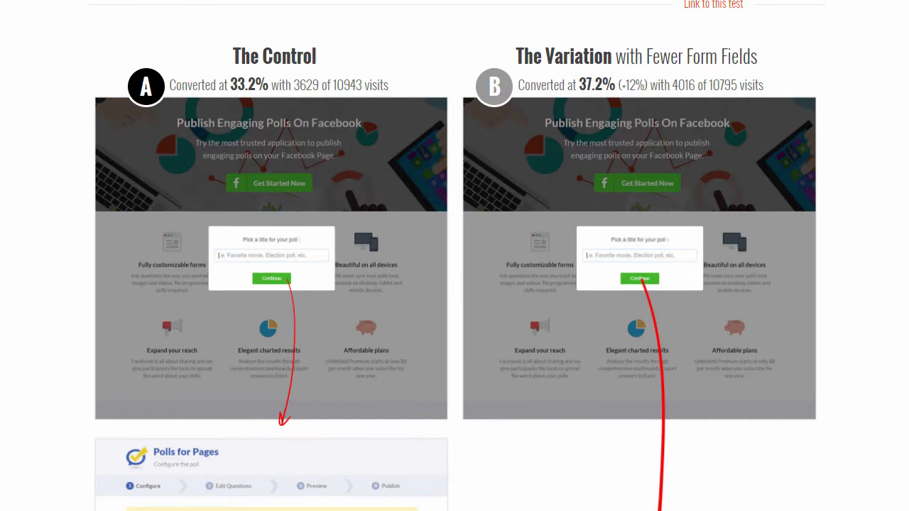
scroll(down, 3)
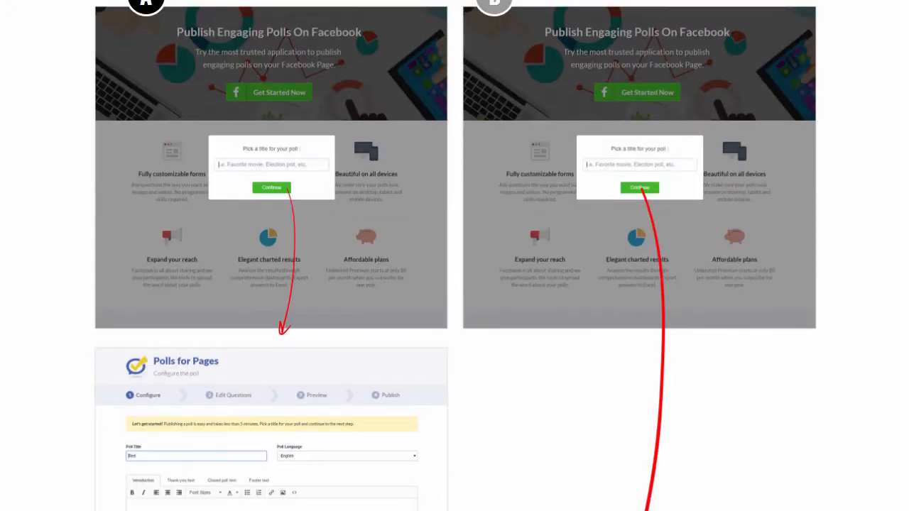
scroll(up, 3)
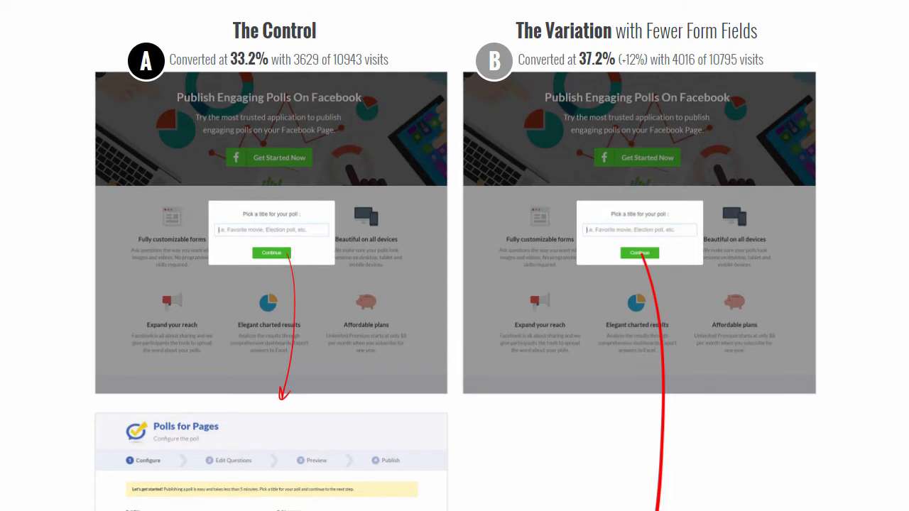
scroll(down, 3)
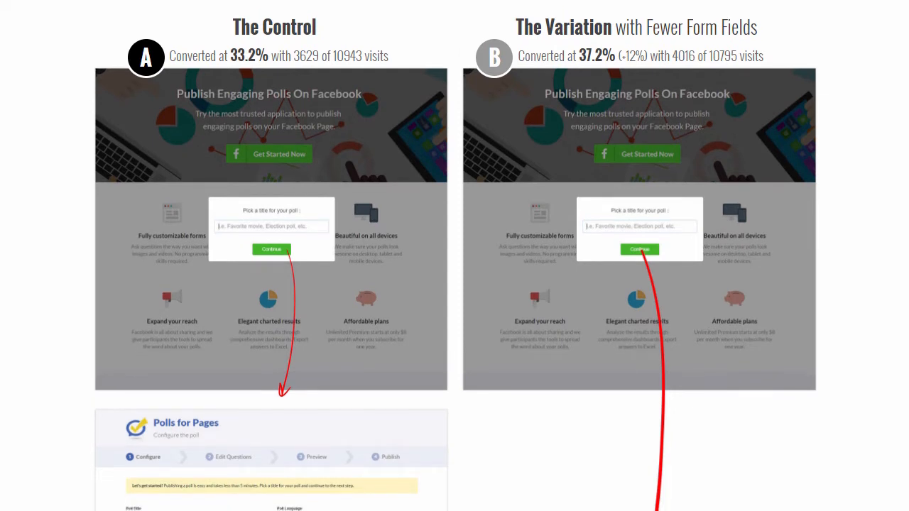
scroll(up, 3)
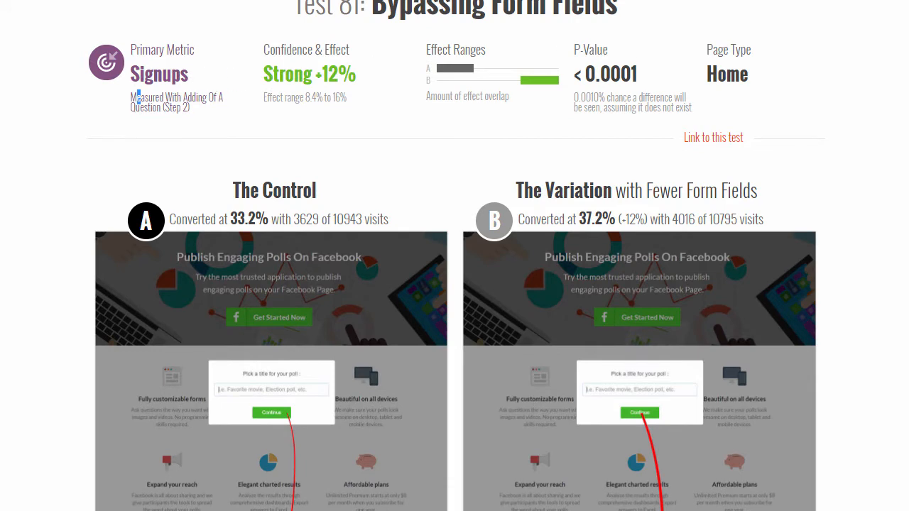
scroll(down, 3)
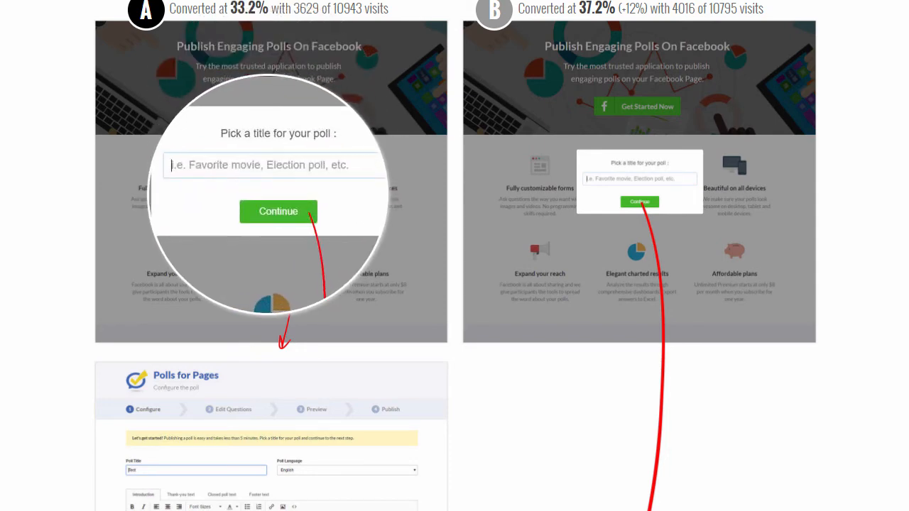
scroll(down, 3)
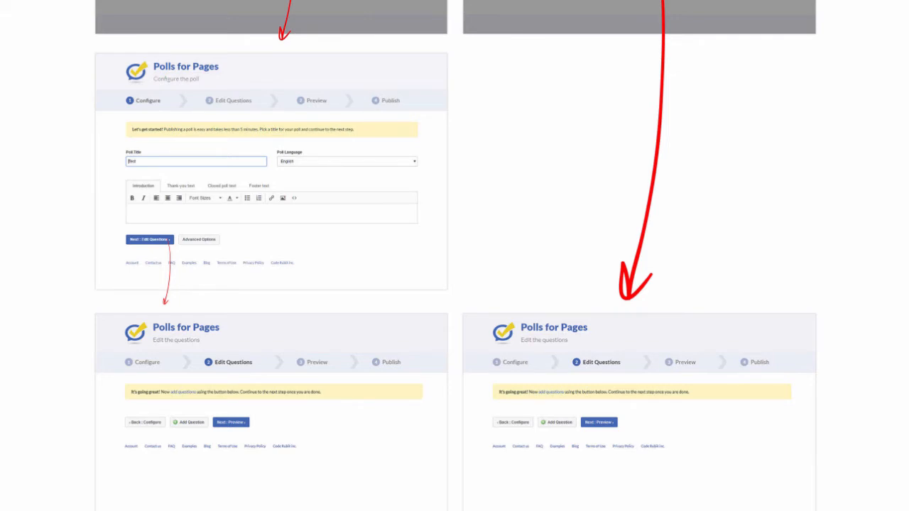
- Scroll back up to the 'Pick a title for your poll' popups and the control's Configure step
scroll(up, 3)
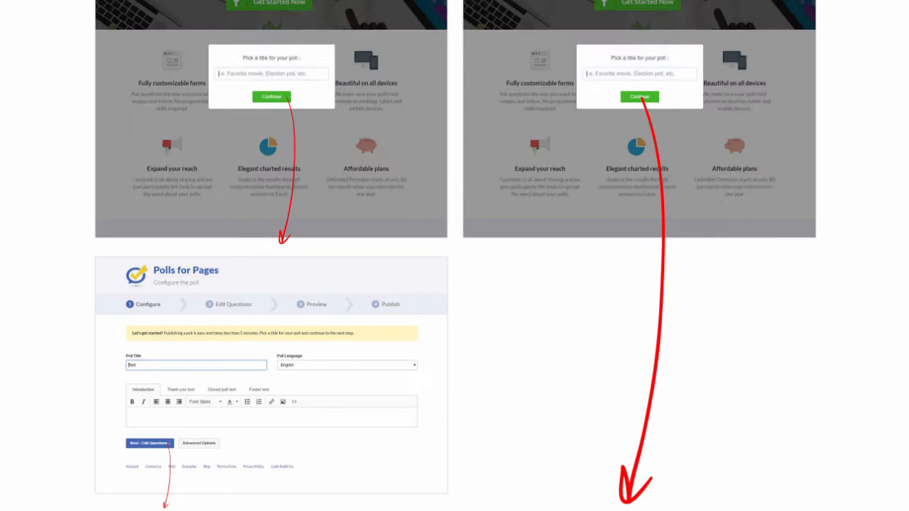
- Return to Test 81's header stats and highlight the Strong +12% effect and the < 0.0001 p-value
scroll(up, 3)
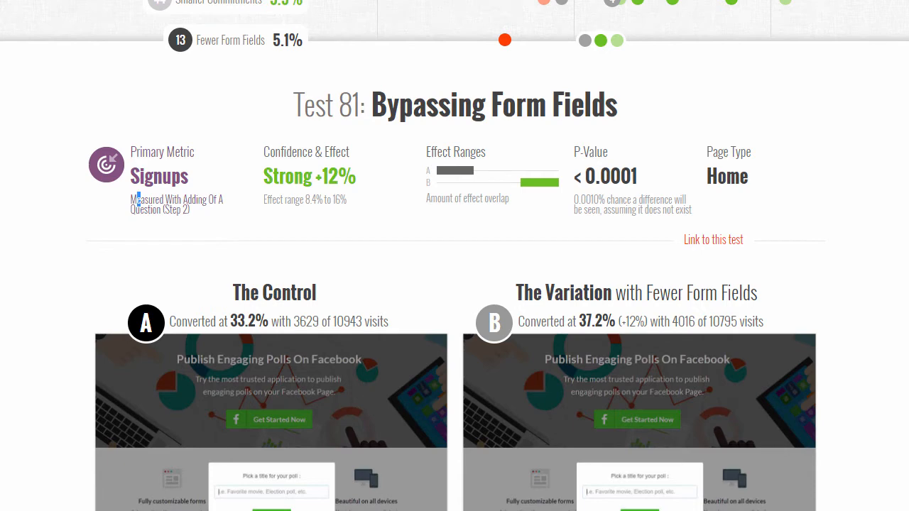
scroll(down, 3)
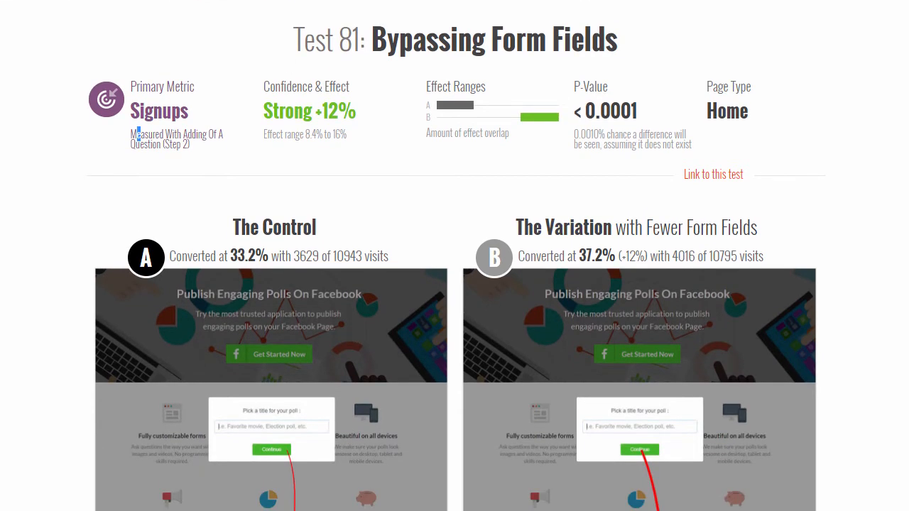
scroll(down, 3)
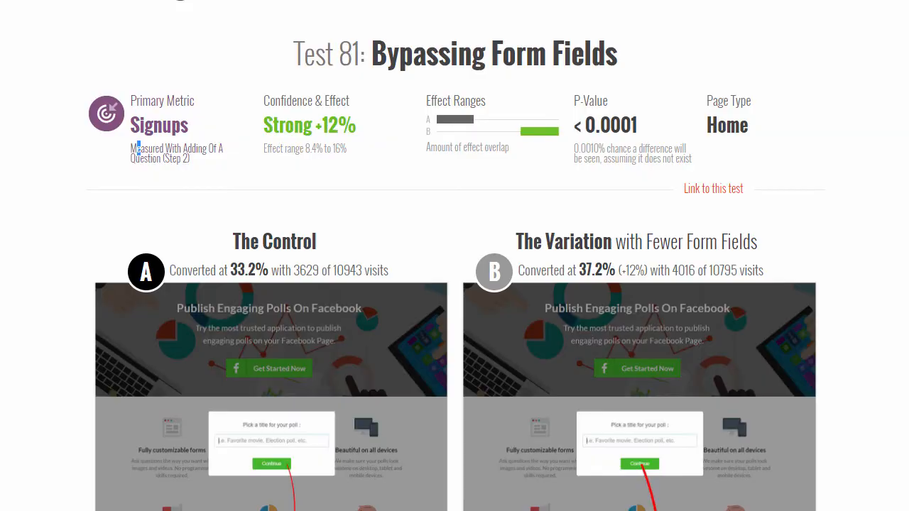
scroll(down, 3)
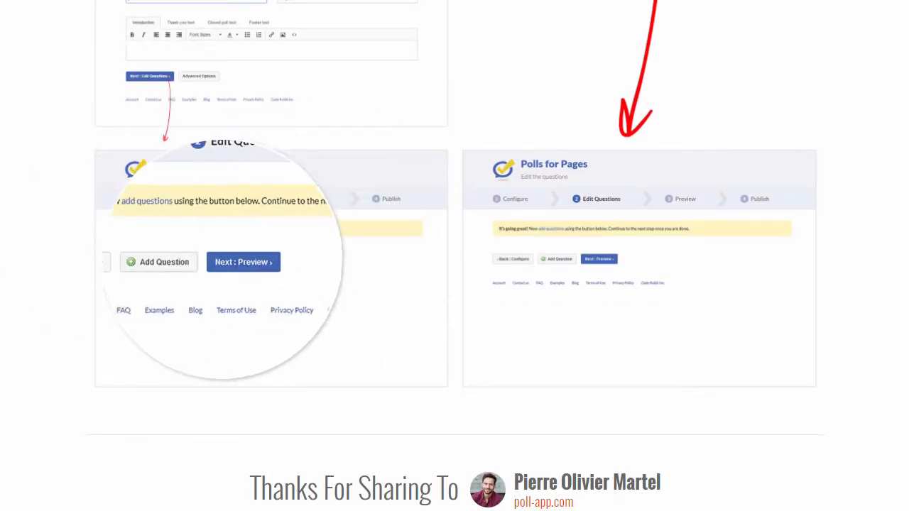
scroll(down, 3)
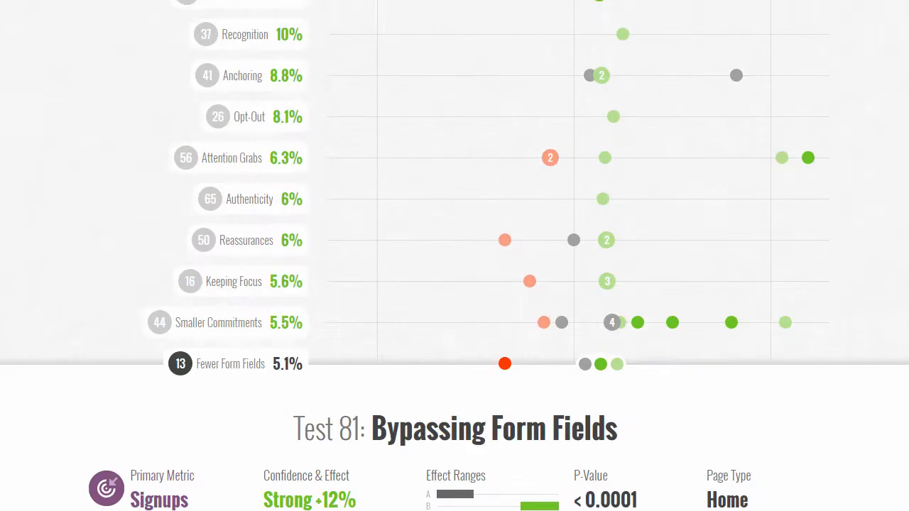
scroll(down, 3)
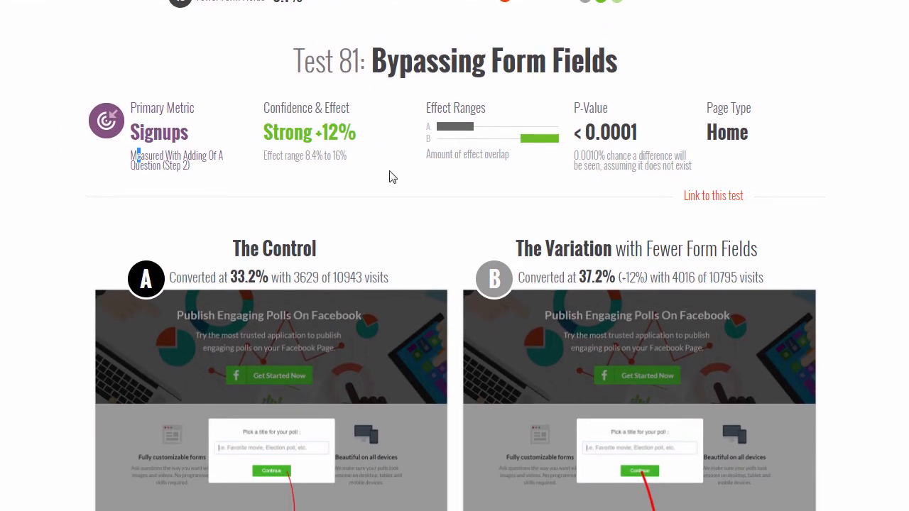
double_click(309, 132)
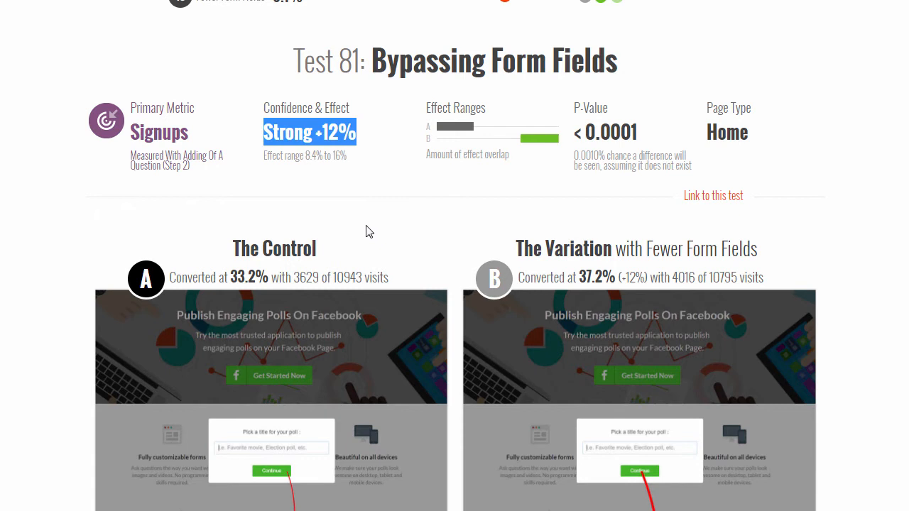
double_click(722, 277)
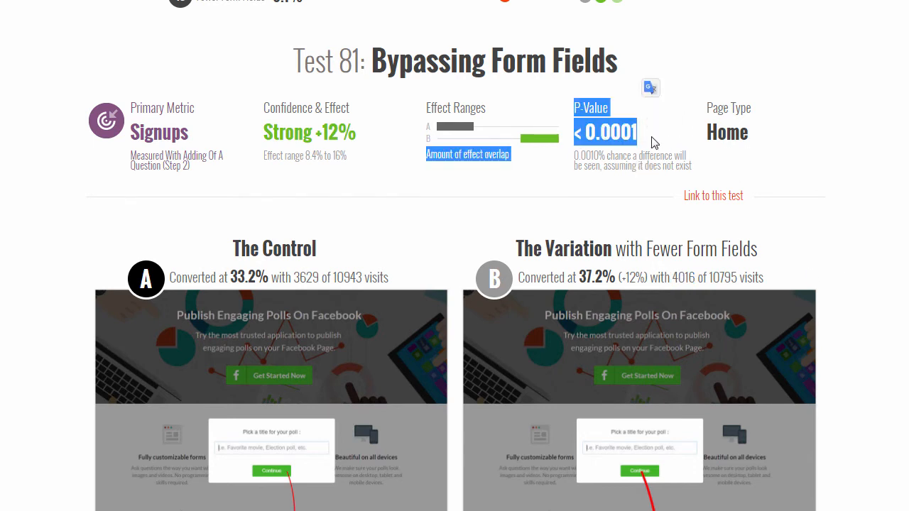
scroll(down, 3)
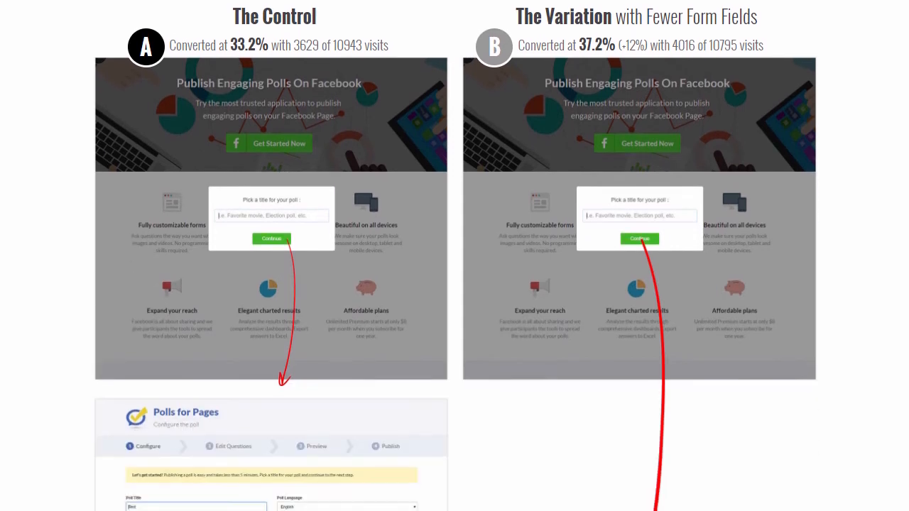
scroll(down, 3)
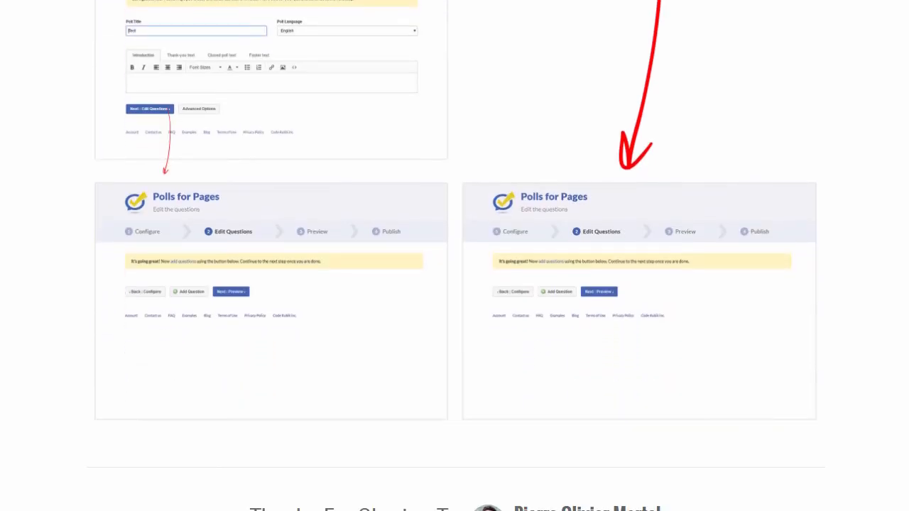
scroll(up, 3)
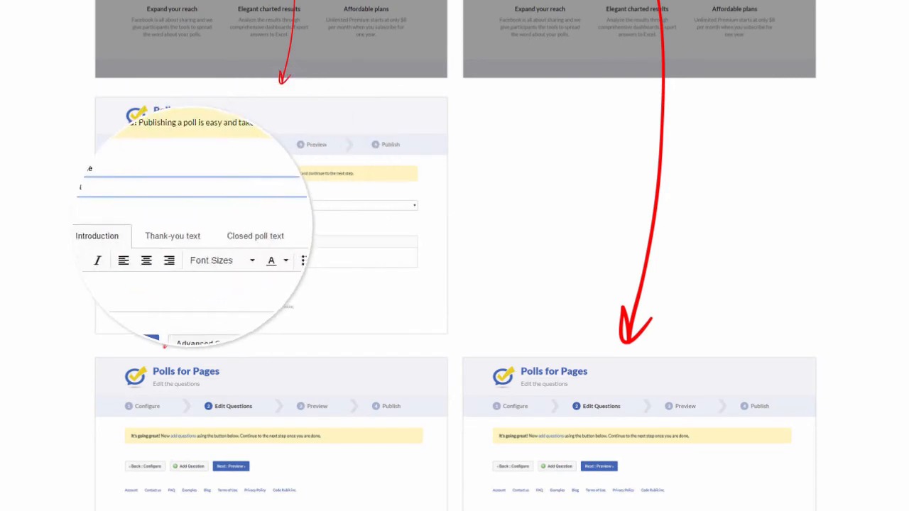
text(Test)
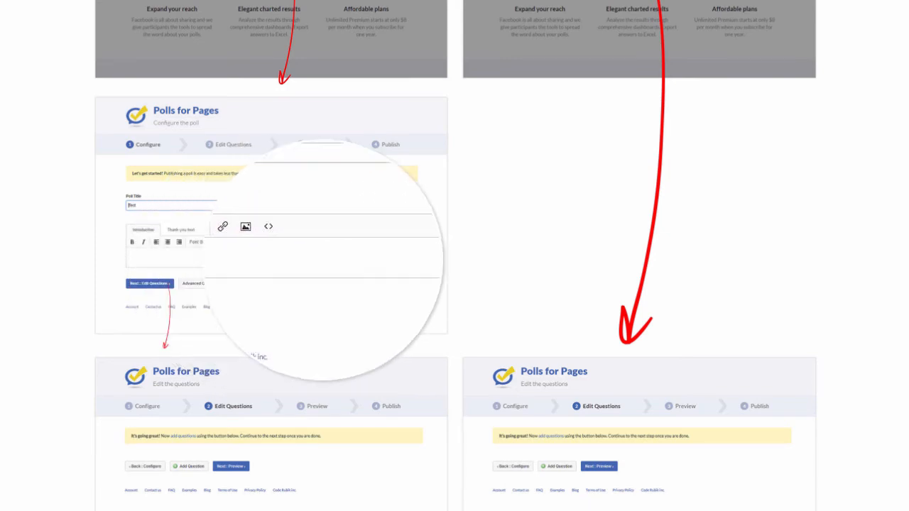
click(148, 284)
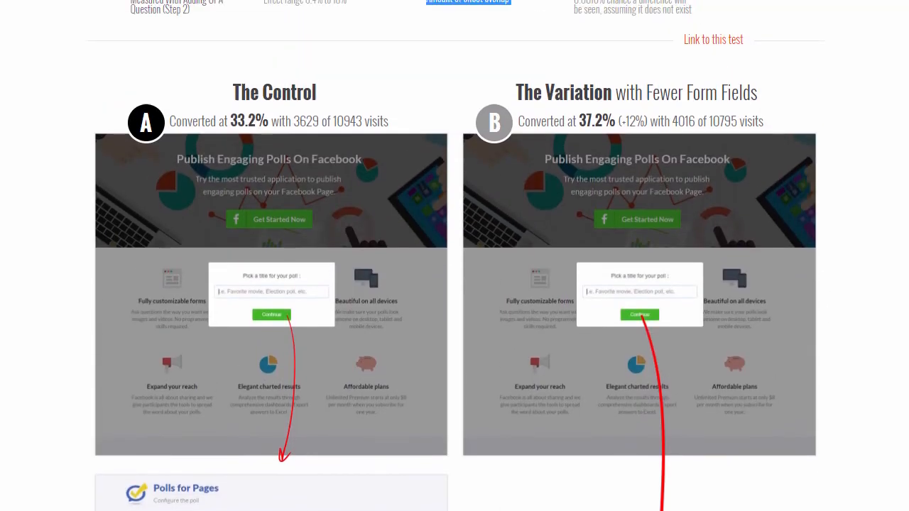
- Scroll up to Test 81's summary before moving to the Many or Fewer Form Fields pattern
scroll(up, 3)
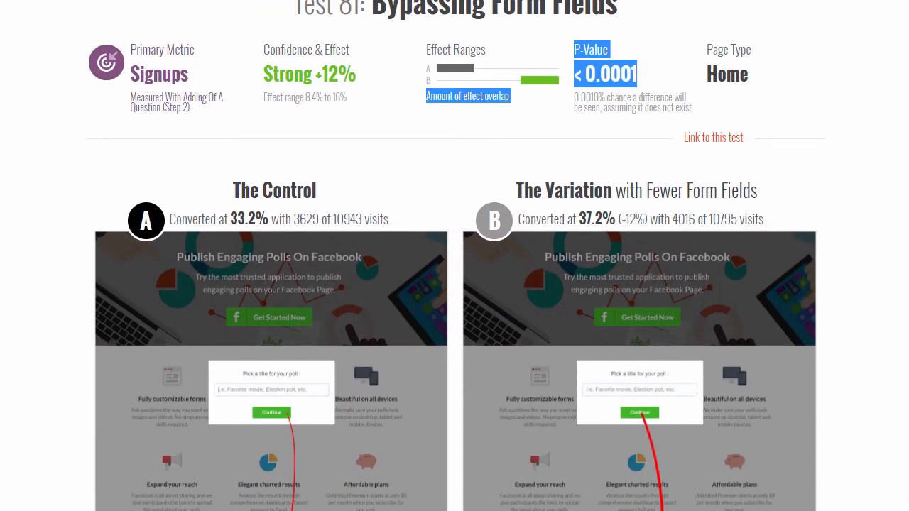
mouse_move(905, 268)
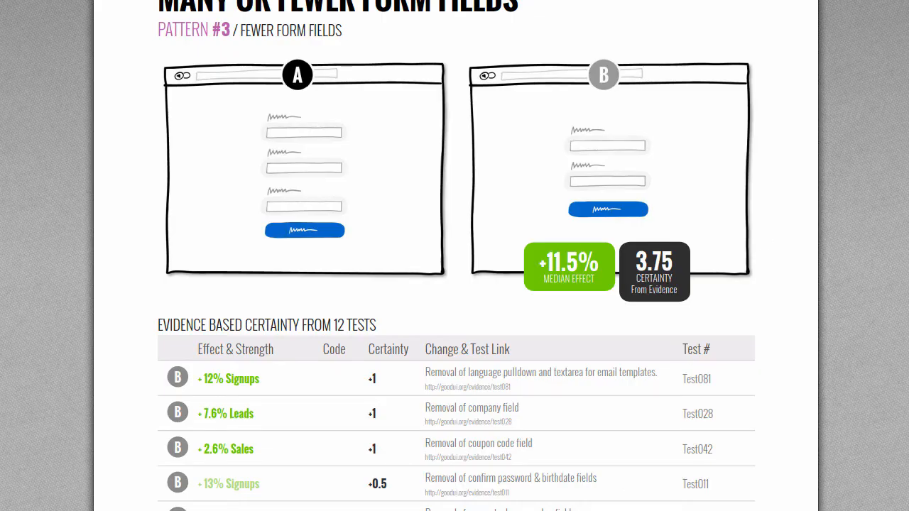
scroll(up, 3)
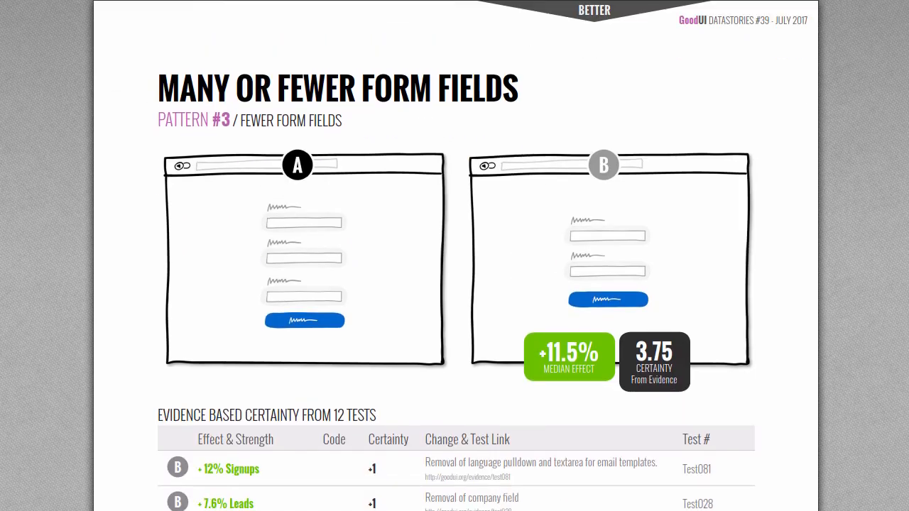
scroll(up, 3)
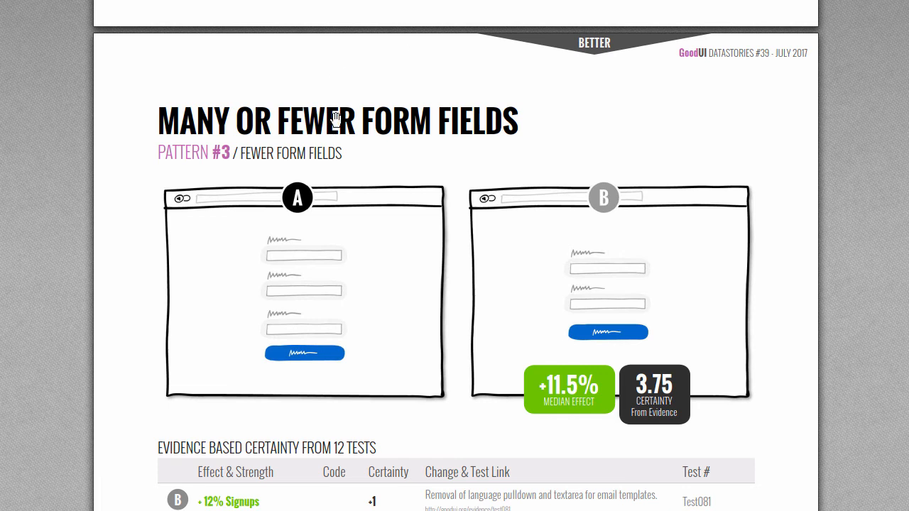
scroll(down, 3)
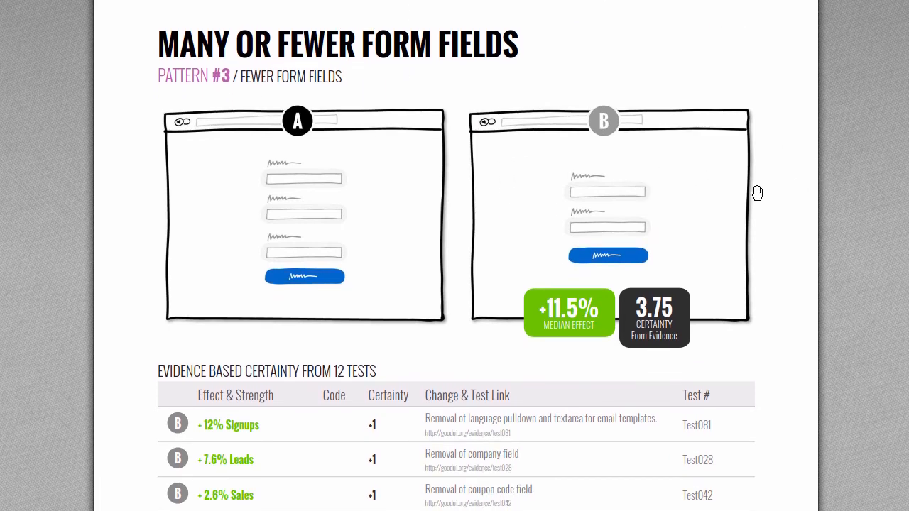
scroll(down, 3)
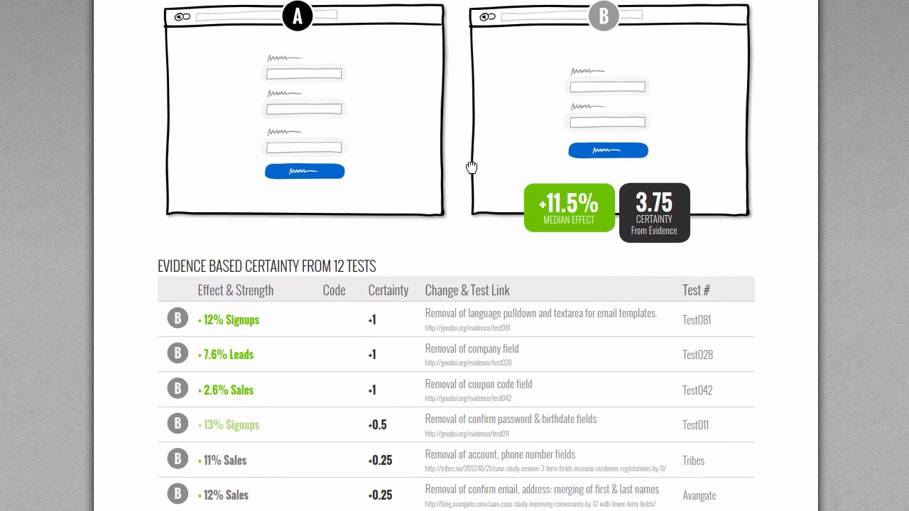
scroll(down, 3)
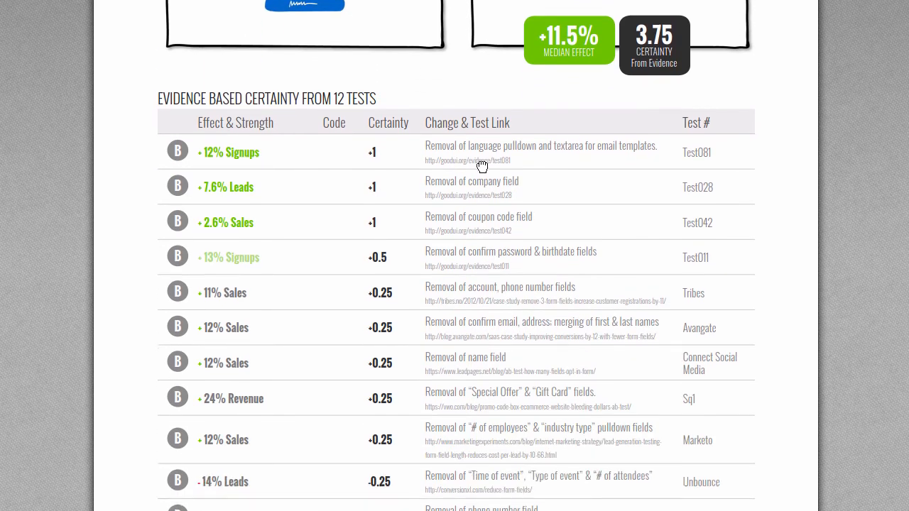
scroll(down, 3)
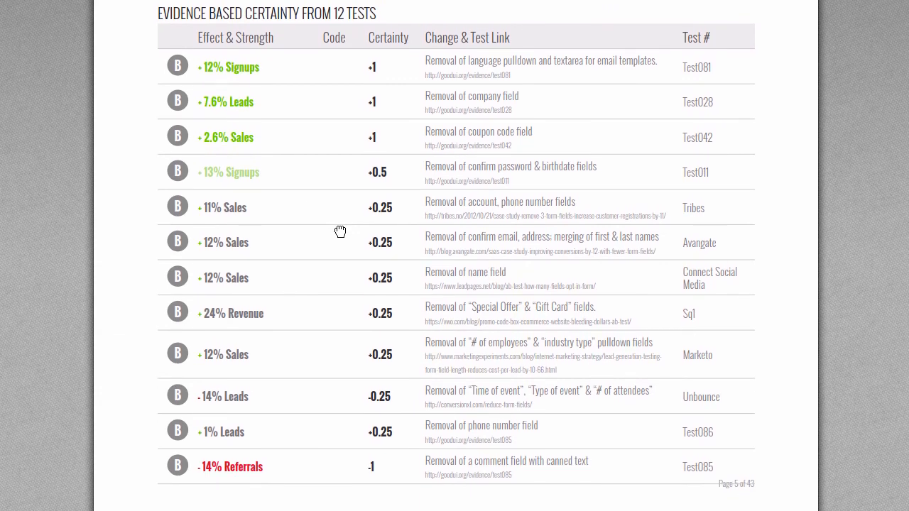
scroll(up, 3)
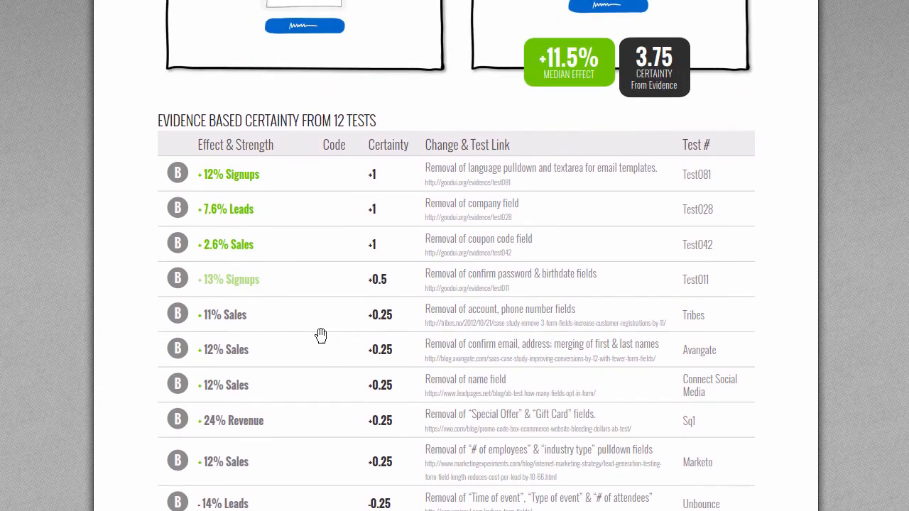
scroll(up, 3)
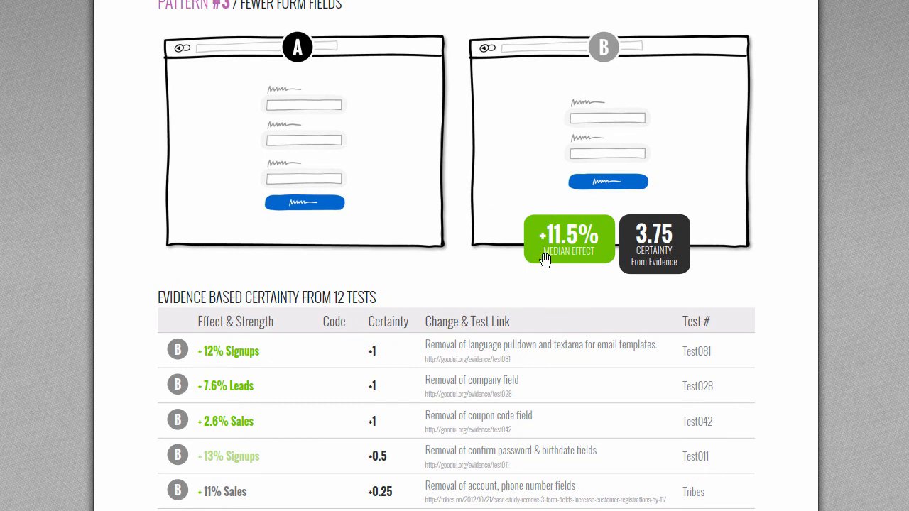
mouse_move(553, 217)
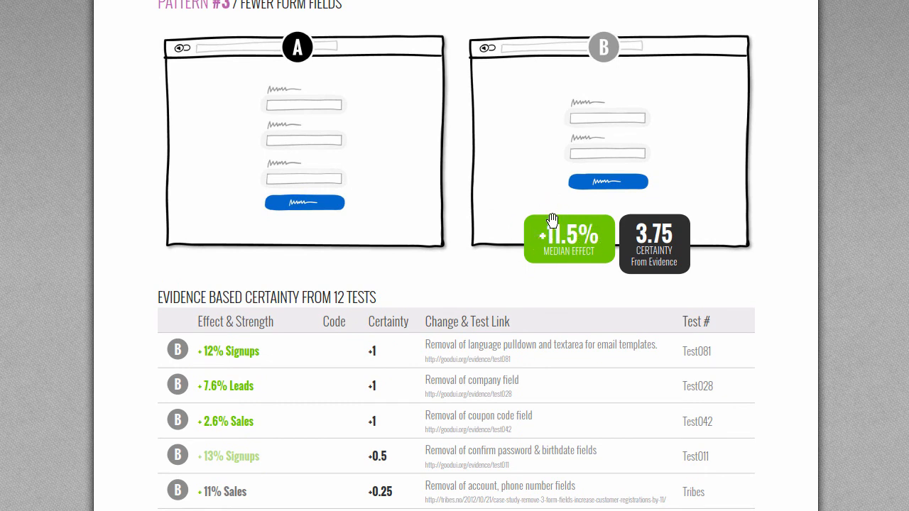
mouse_move(566, 226)
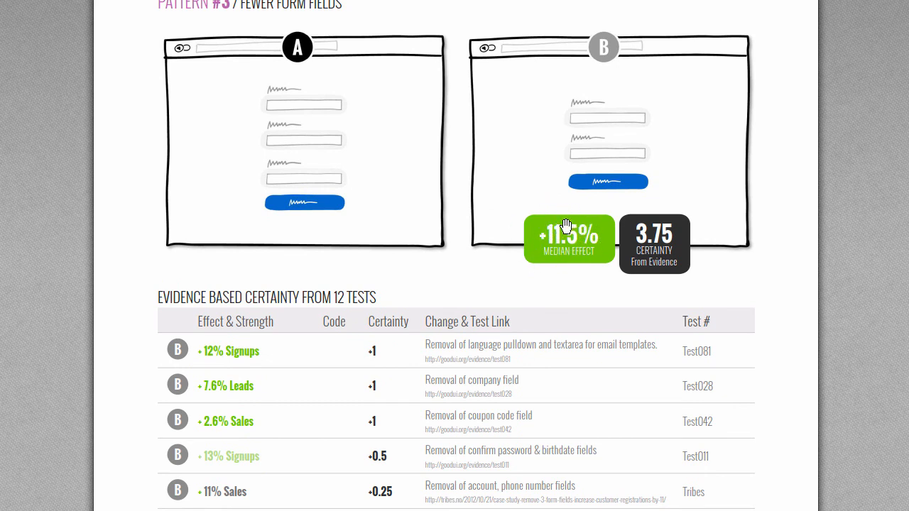
mouse_move(504, 257)
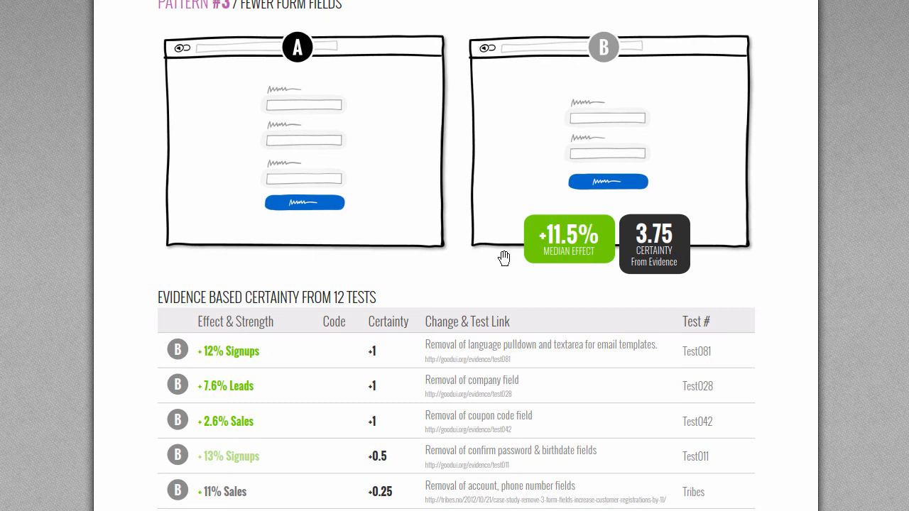
mouse_move(573, 325)
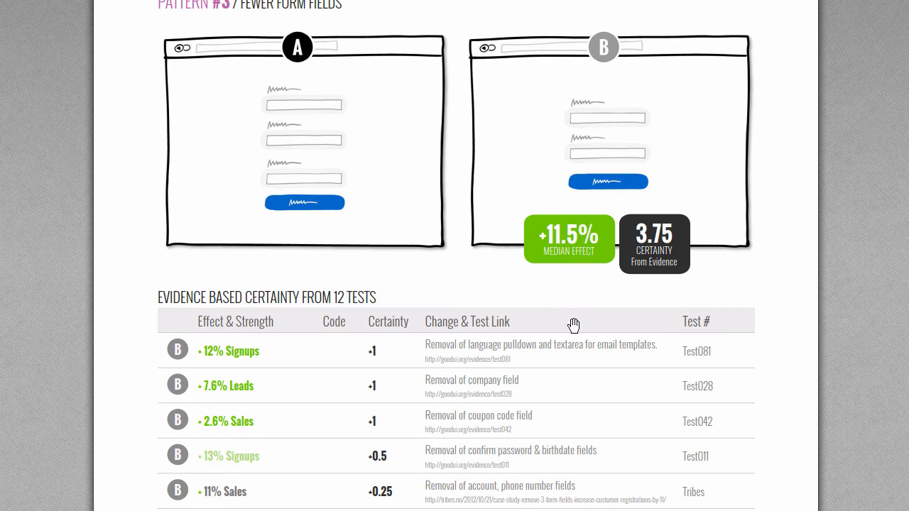
mouse_move(581, 237)
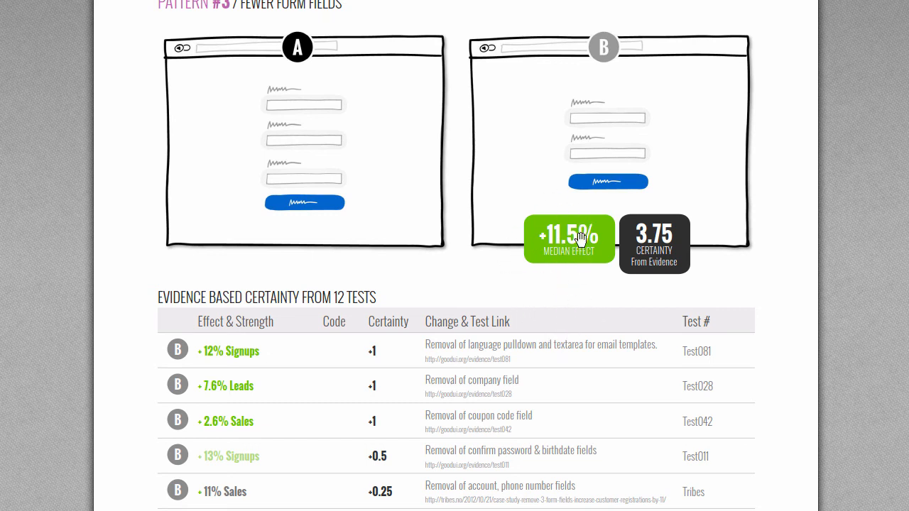
mouse_move(673, 241)
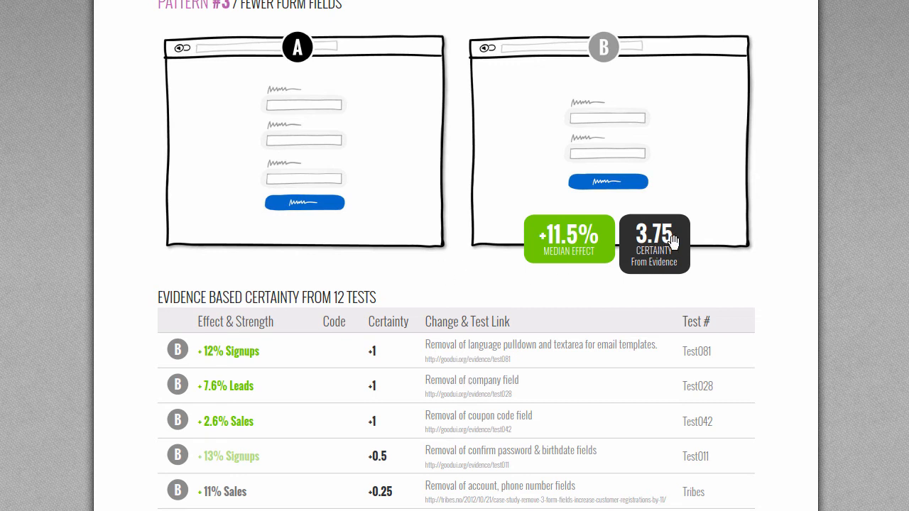
mouse_move(673, 282)
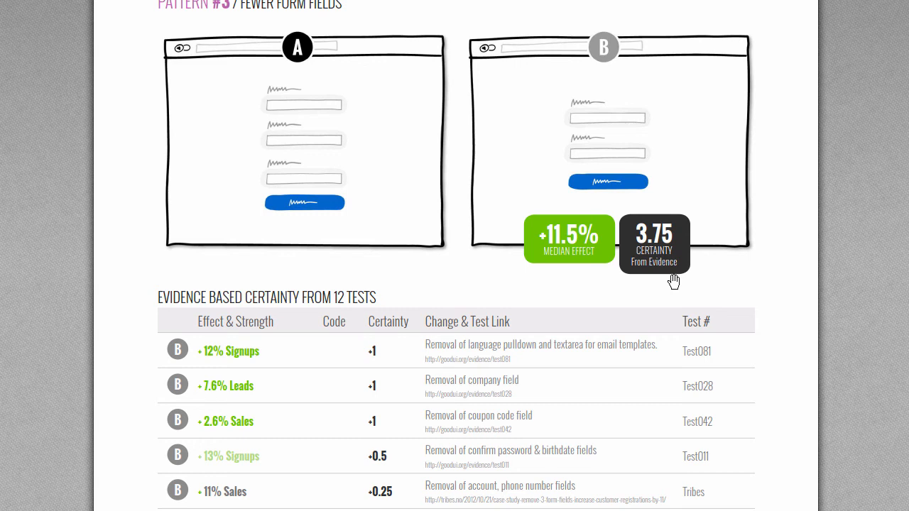
scroll(down, 3)
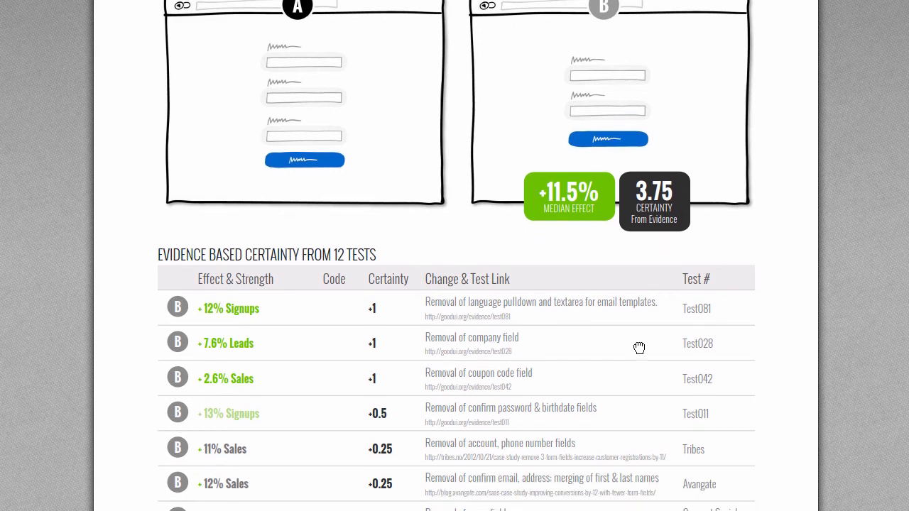
scroll(down, 3)
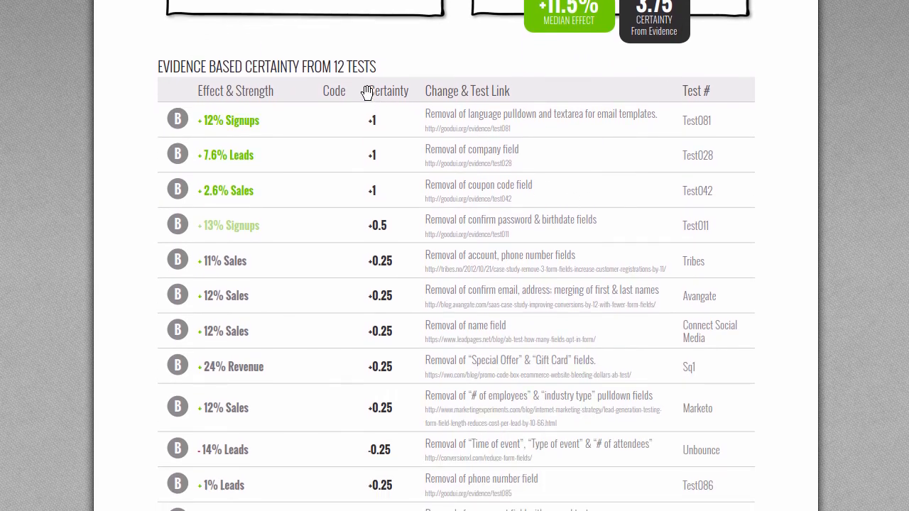
scroll(up, 3)
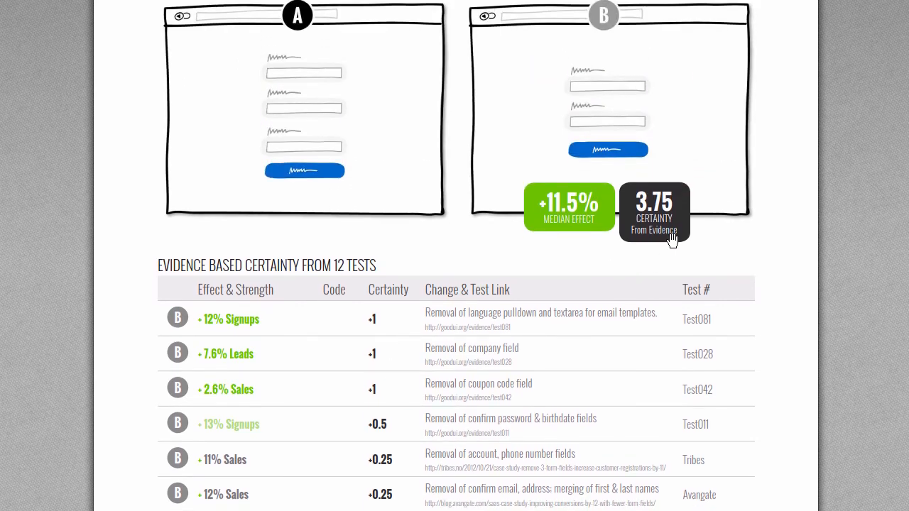
mouse_move(679, 212)
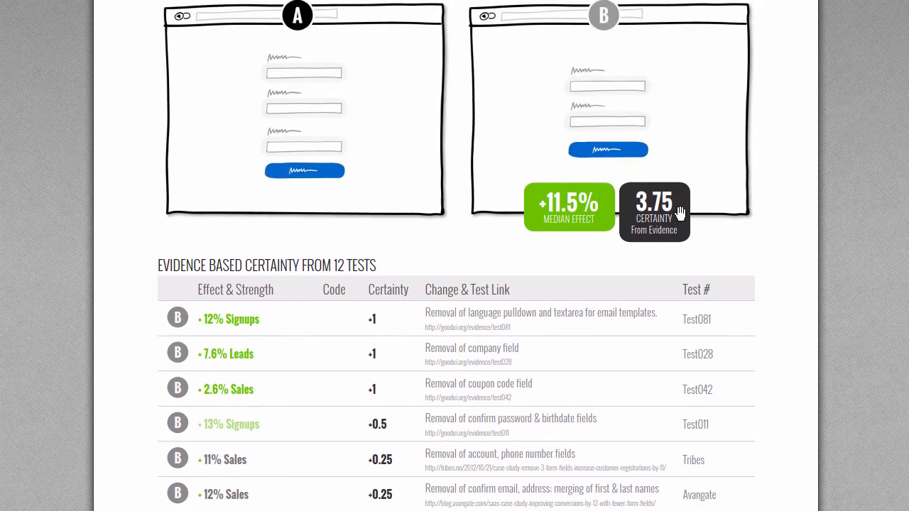
mouse_move(605, 198)
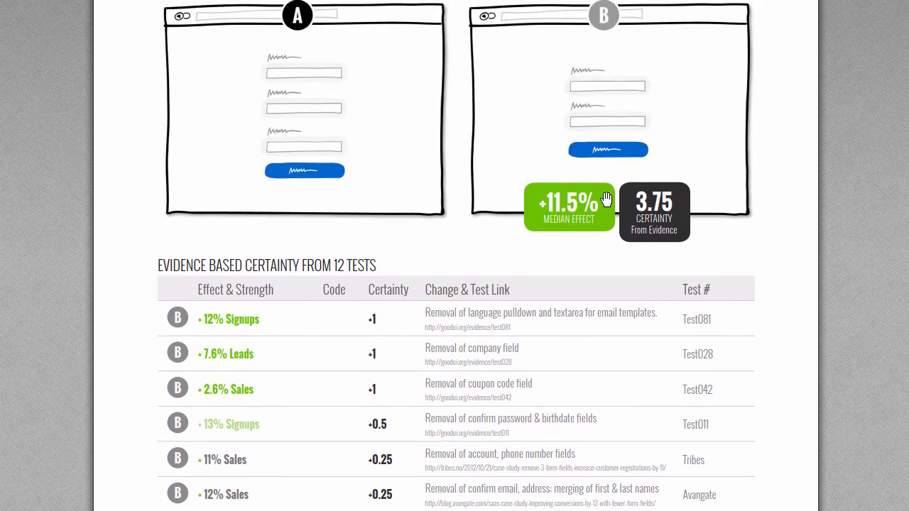
scroll(up, 3)
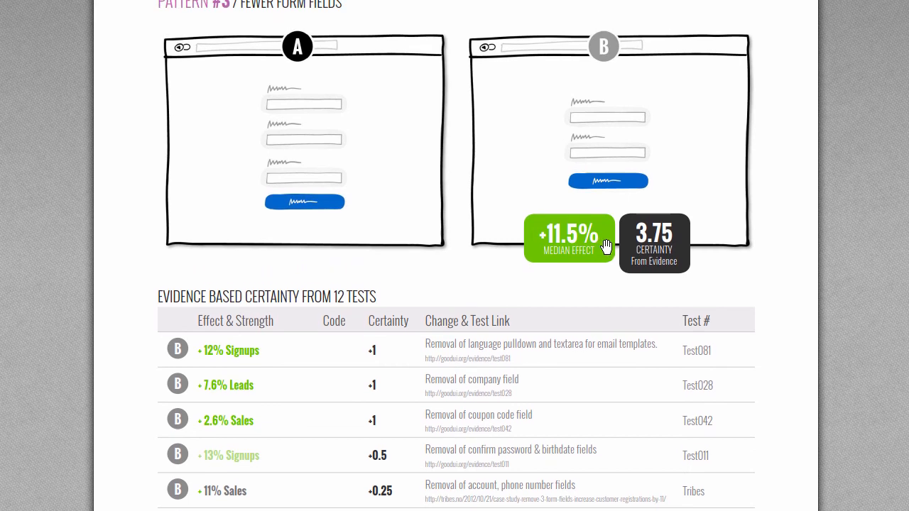
mouse_move(588, 244)
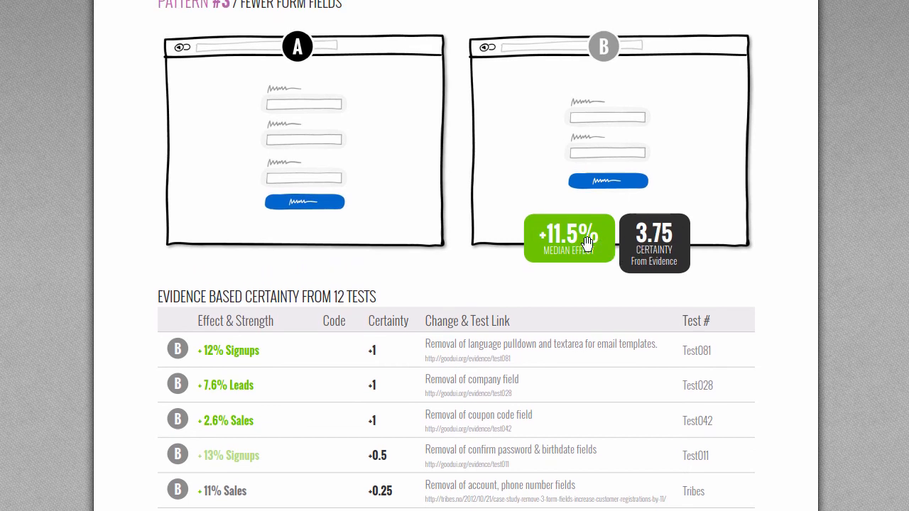
mouse_move(617, 264)
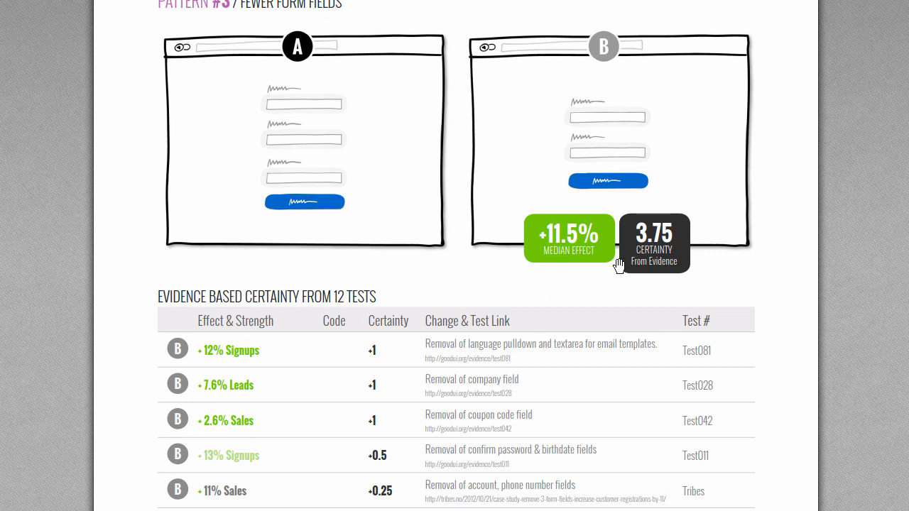
mouse_move(627, 268)
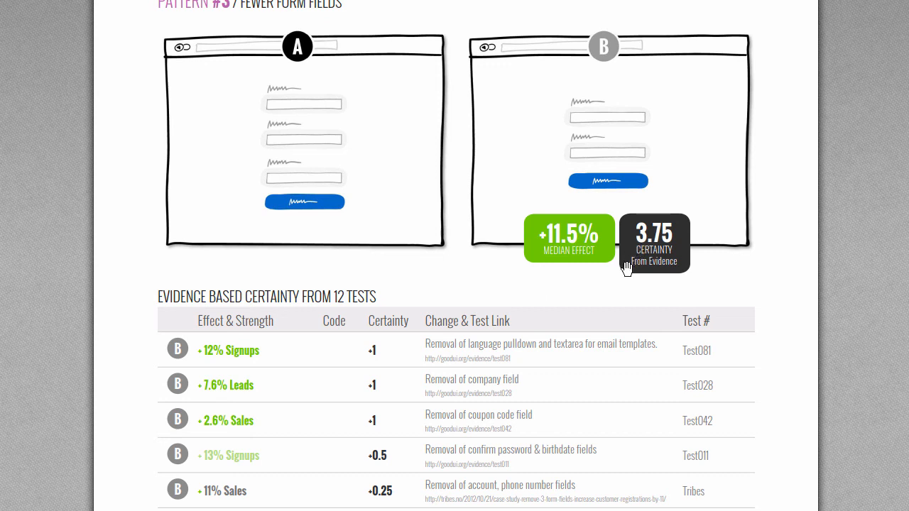
scroll(down, 3)
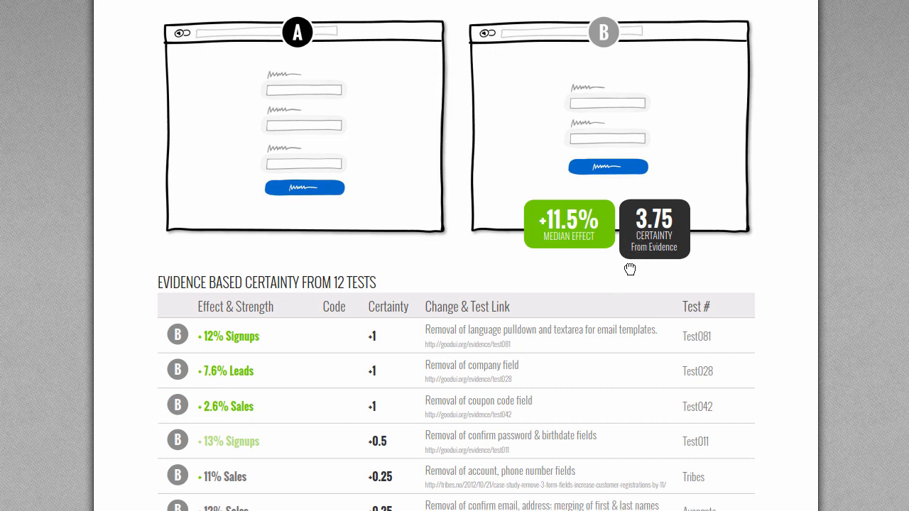
mouse_move(668, 229)
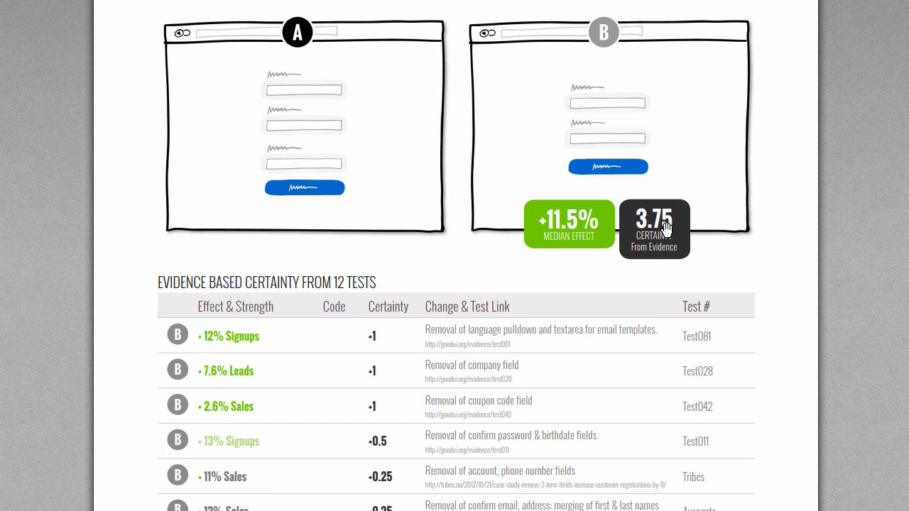
mouse_move(642, 259)
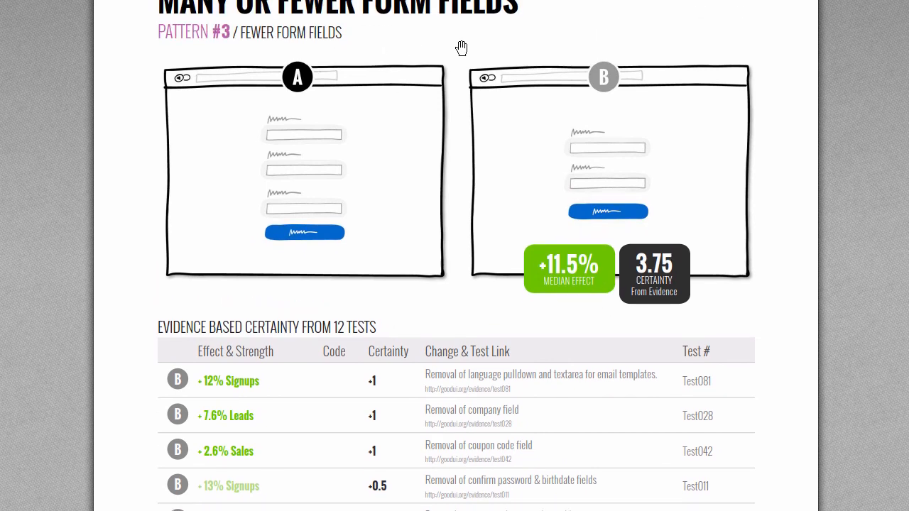
scroll(down, 3)
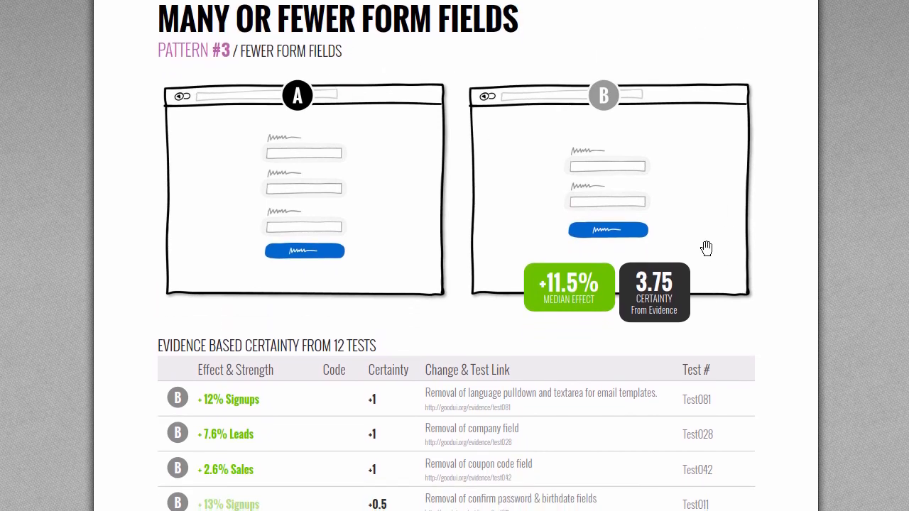
mouse_move(788, 262)
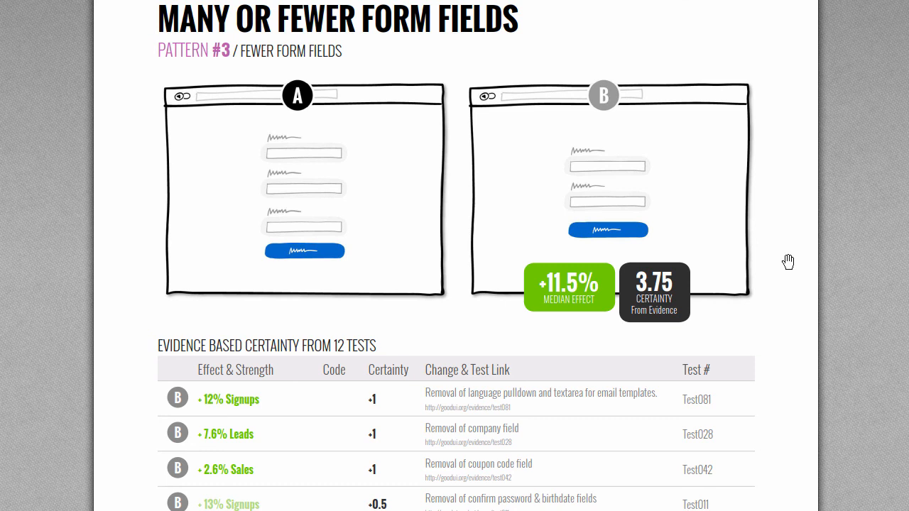
mouse_move(809, 319)
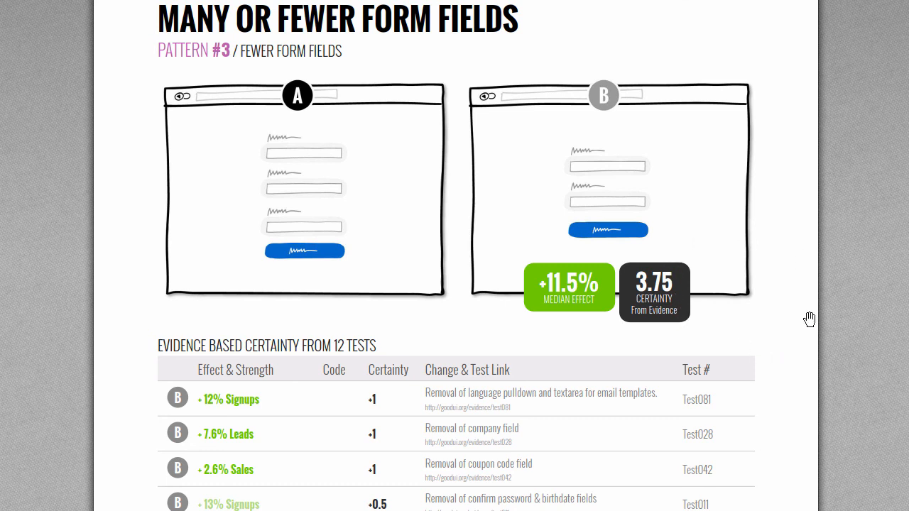
mouse_move(905, 250)
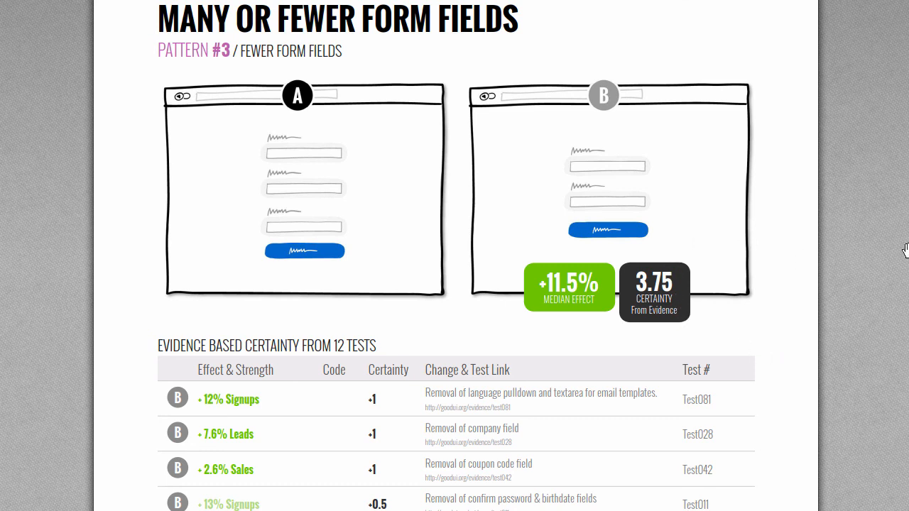